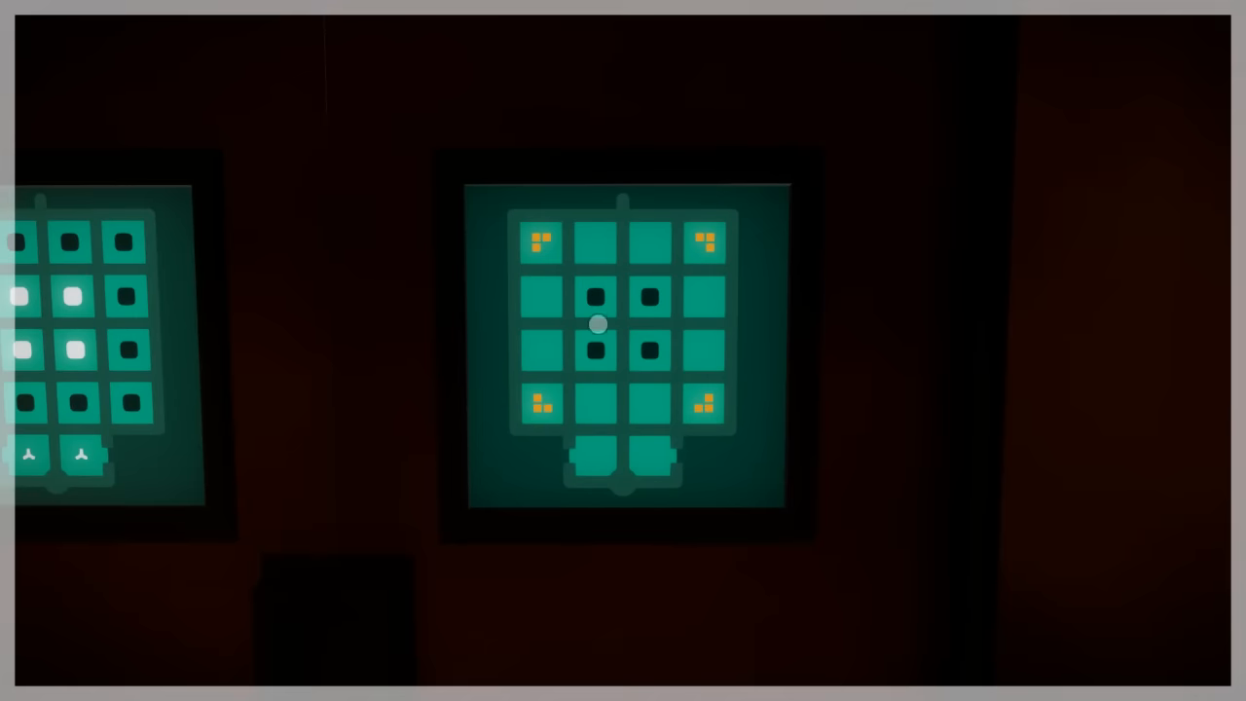
{"action": "mouse_move", "coordinate": [530, 338]}
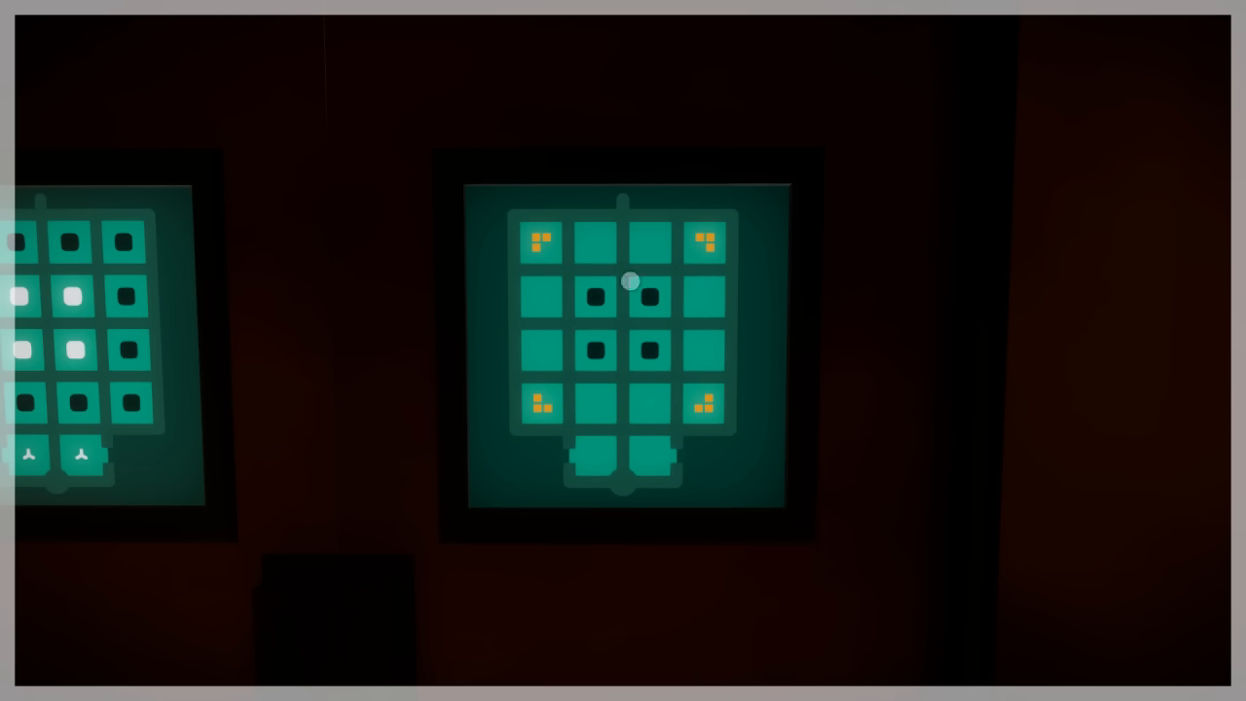
{"action": "mouse_move", "coordinate": [732, 389]}
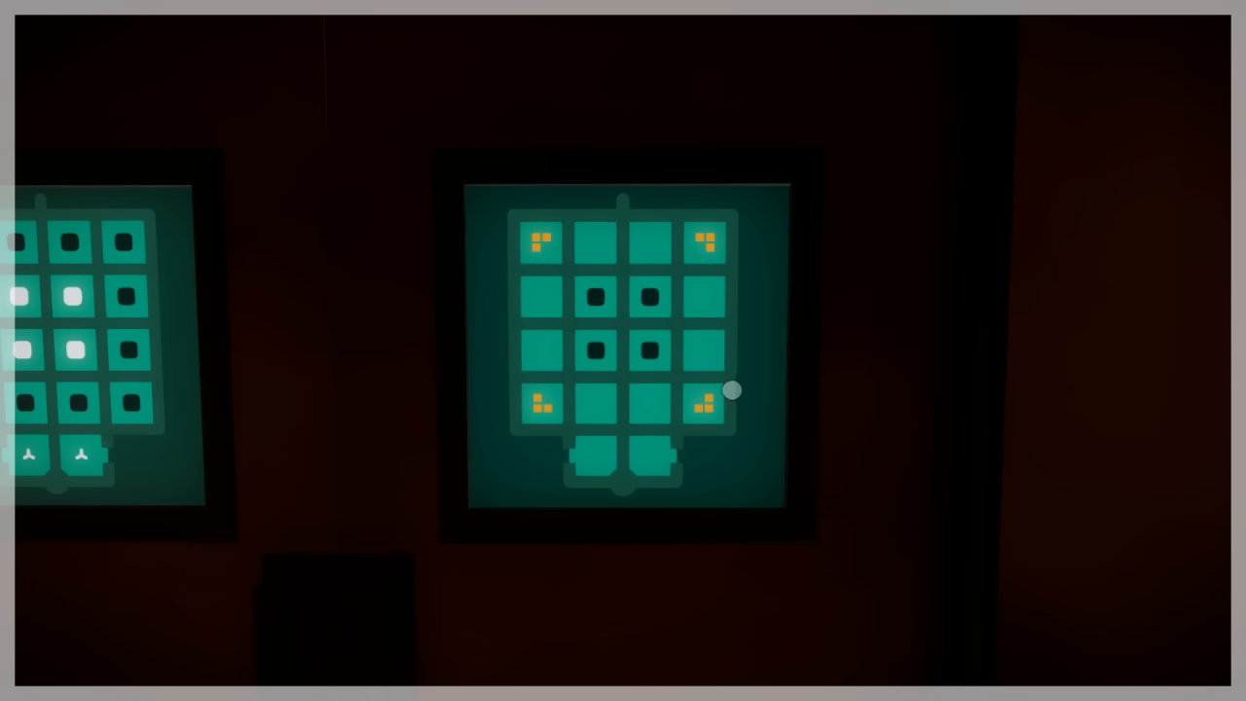
{"action": "mouse_move", "coordinate": [691, 239]}
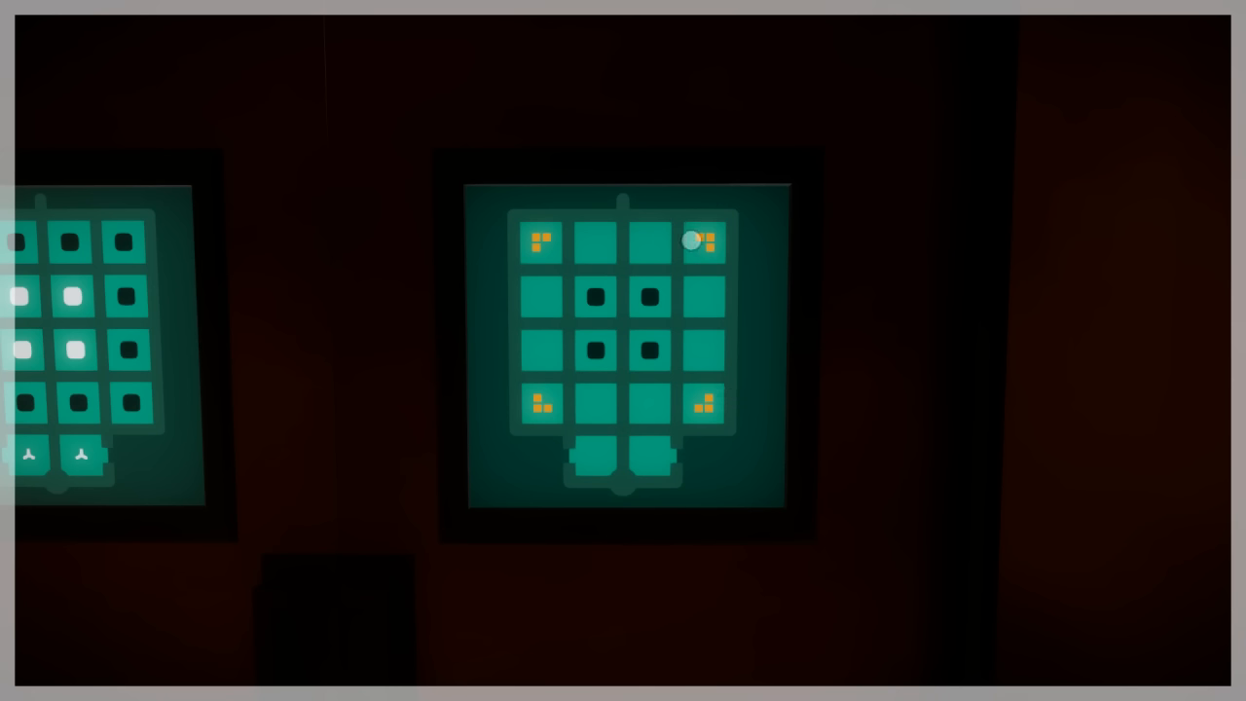
{"action": "mouse_move", "coordinate": [887, 307]}
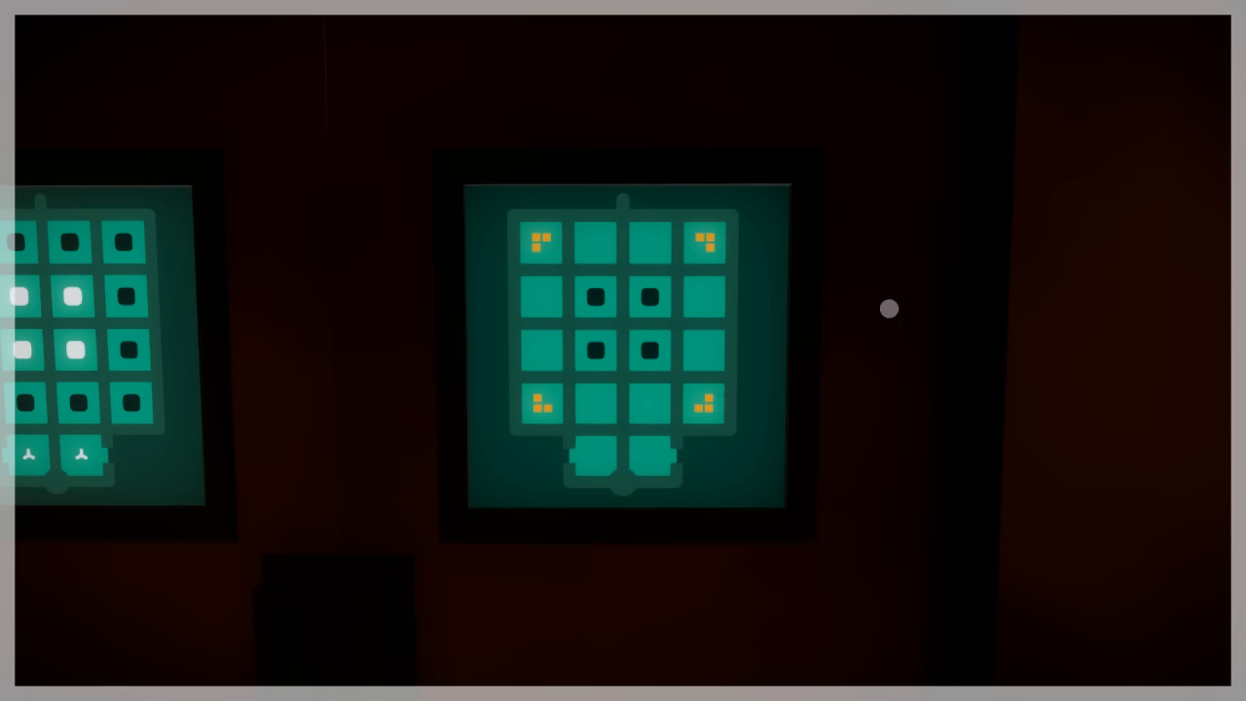
{"action": "mouse_move", "coordinate": [704, 424]}
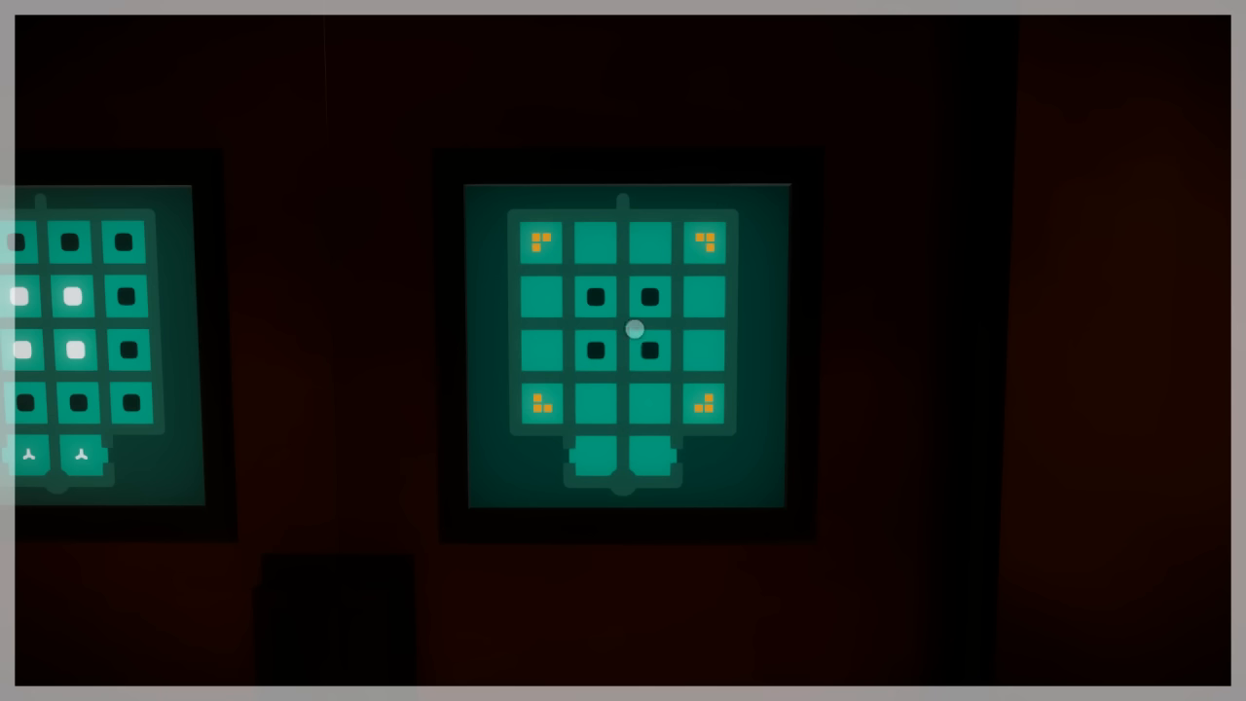
{"action": "mouse_move", "coordinate": [607, 308]}
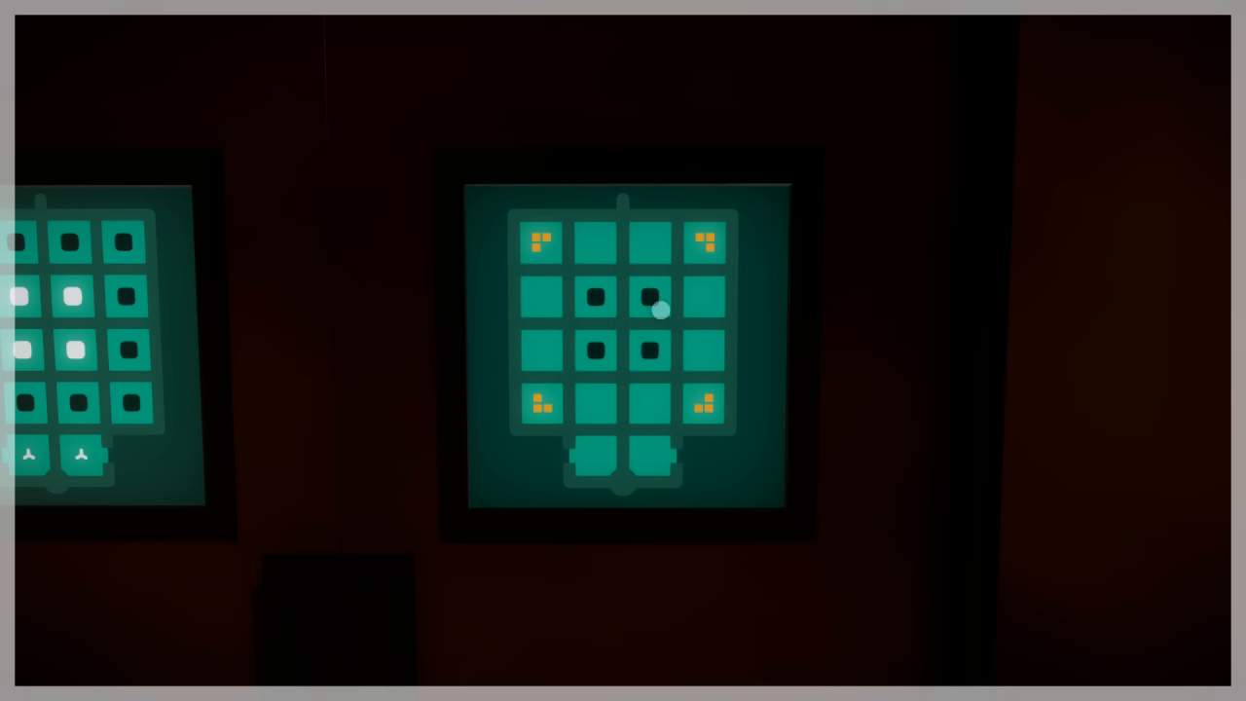
{"action": "mouse_move", "coordinate": [730, 333]}
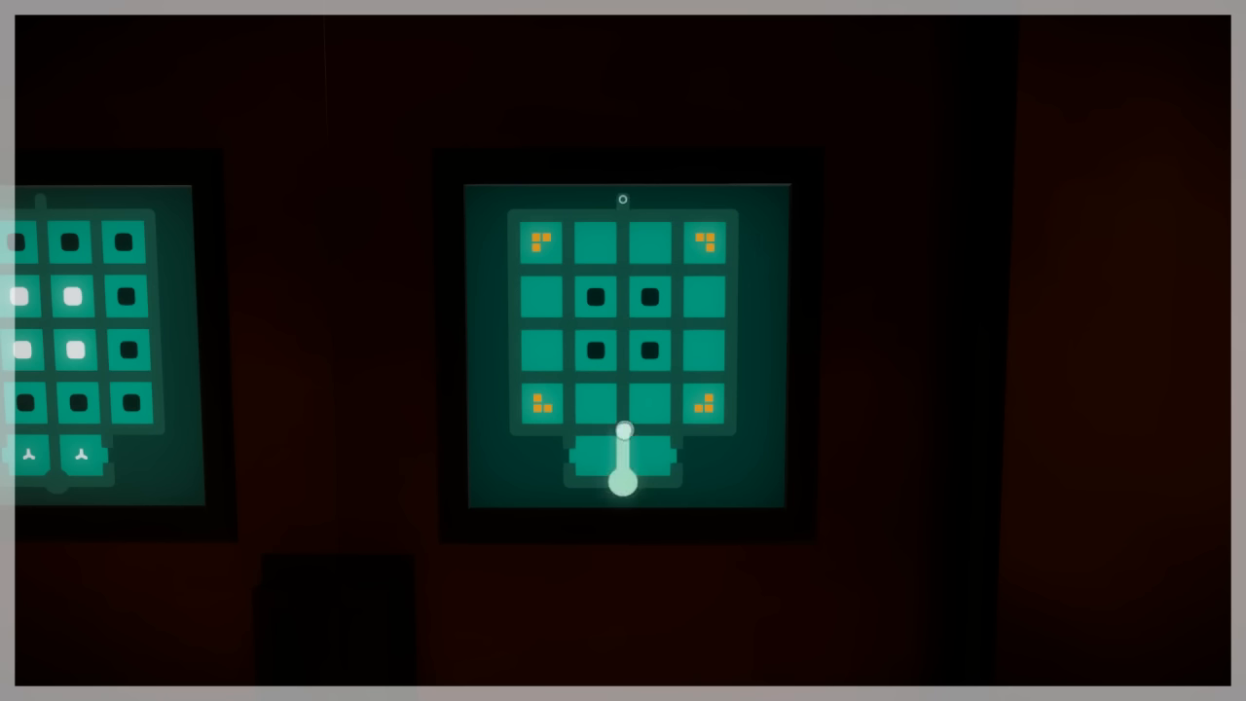
Trace trial lines on the orange-shape grid, then start a path through the white-square symmetry panel
{"action": "left_click_drag", "start_coordinate": [622, 483], "coordinate": [732, 216]}
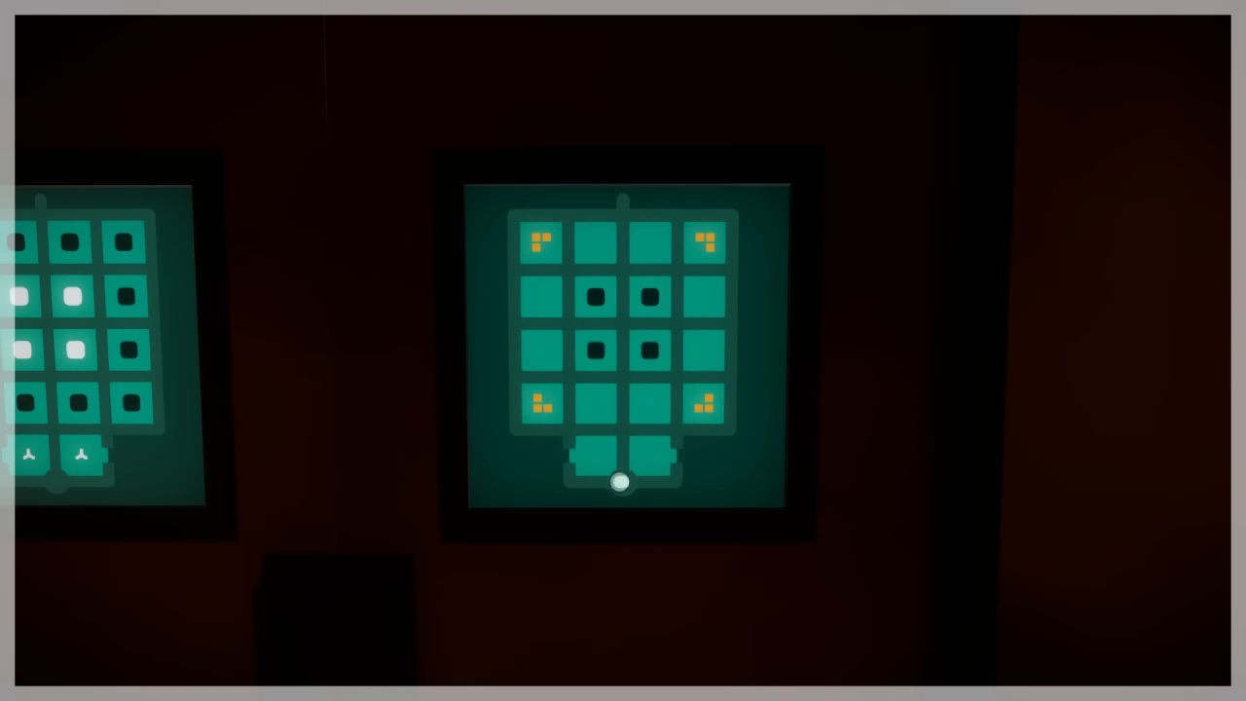
{"action": "left_click_drag", "start_coordinate": [623, 482], "coordinate": [568, 409]}
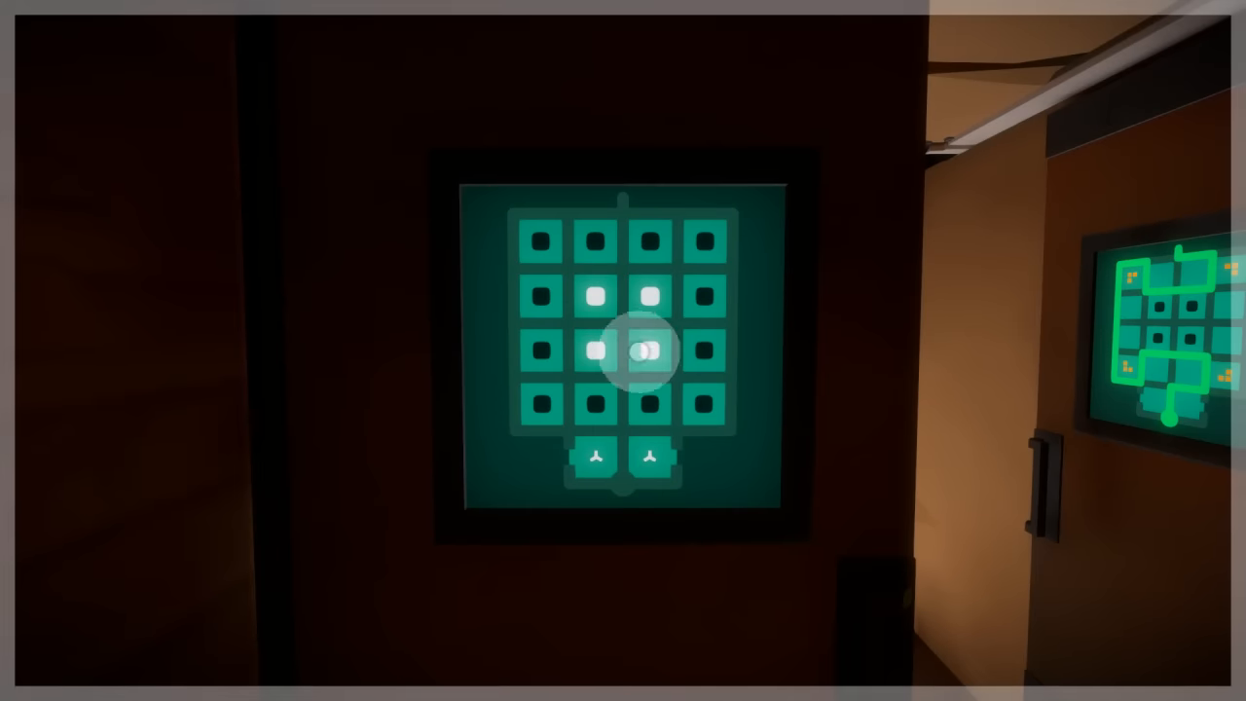
{"action": "left_click", "coordinate": [642, 351]}
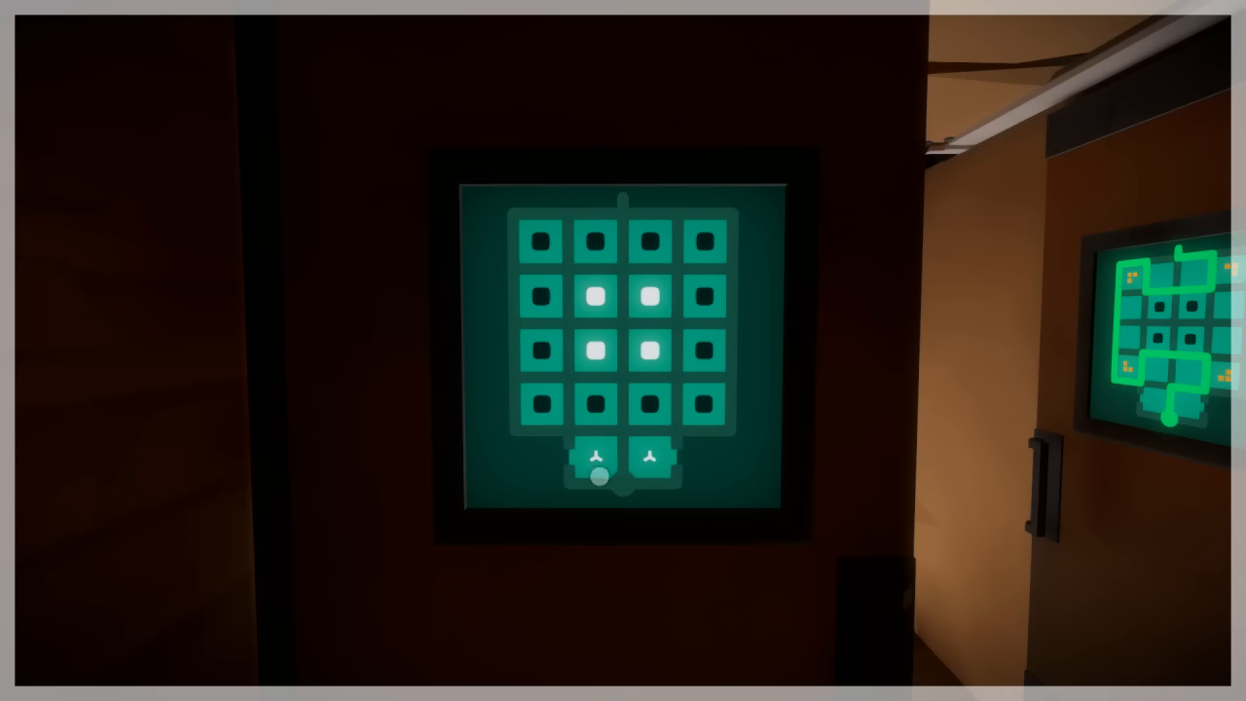
{"action": "left_click_drag", "start_coordinate": [600, 476], "coordinate": [672, 483]}
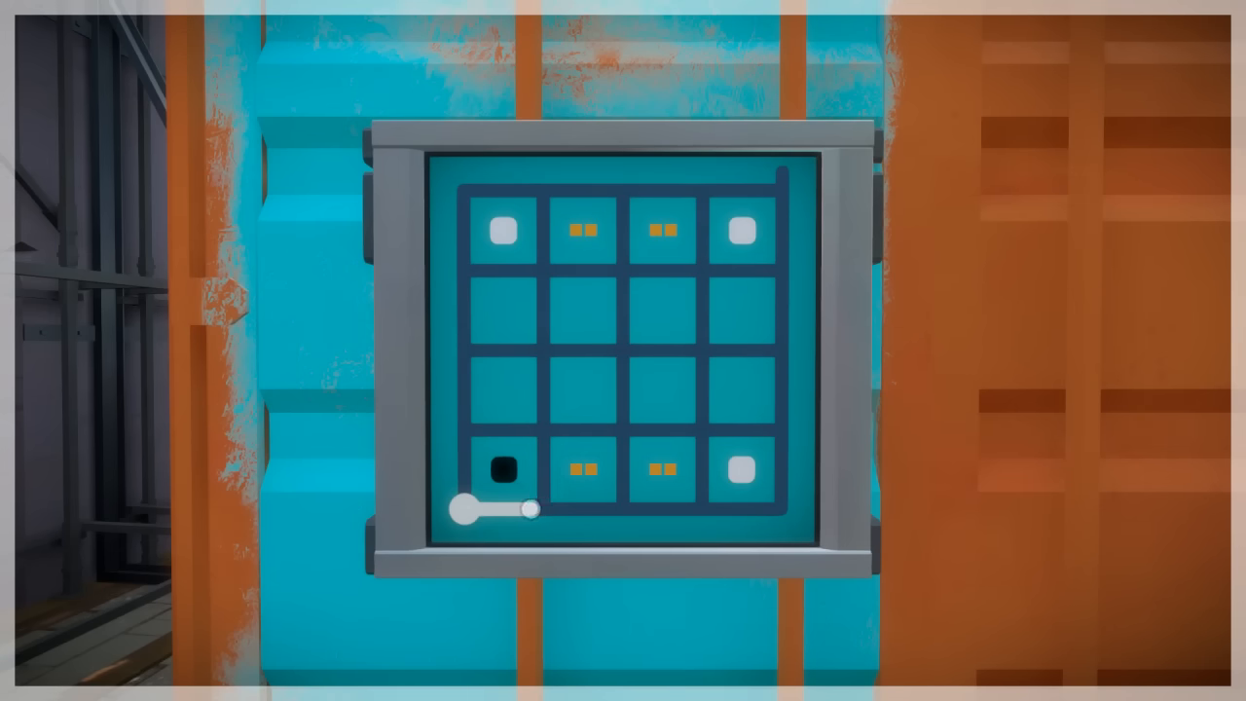
Trace a line from the container panel's start up the left side and continue toward the exit
{"action": "left_click_drag", "start_coordinate": [525, 518], "coordinate": [465, 510]}
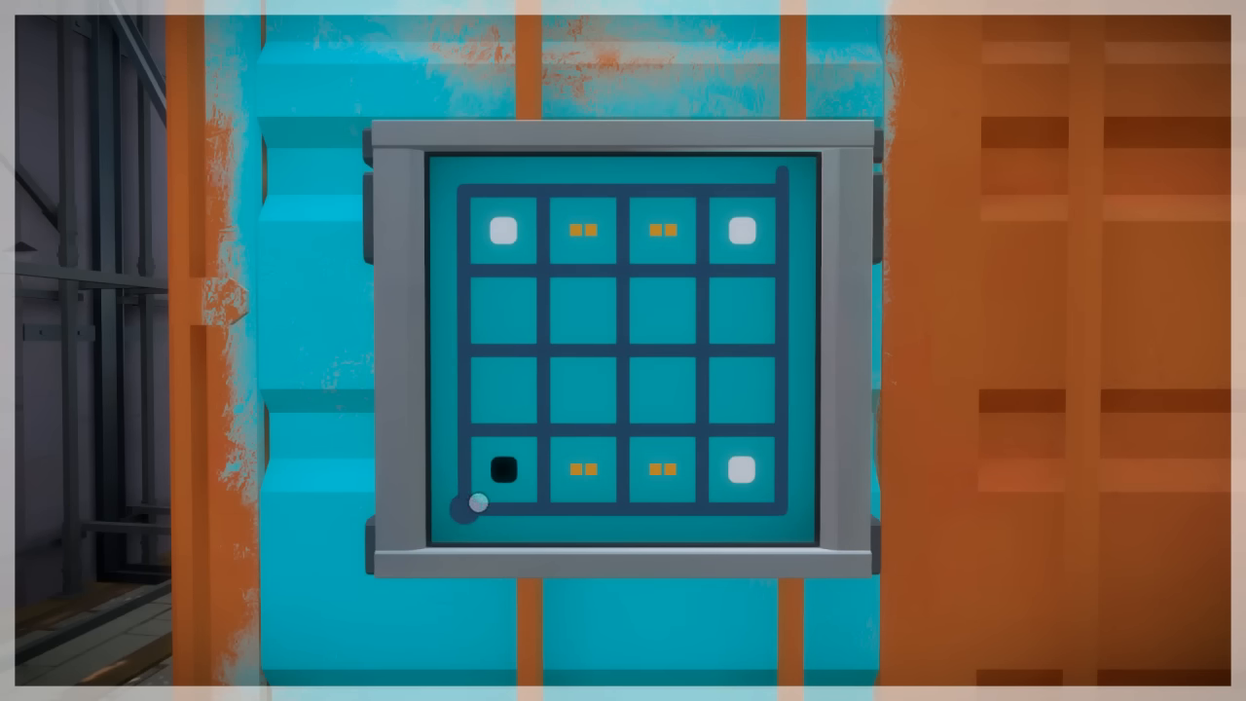
{"action": "left_click_drag", "start_coordinate": [467, 506], "coordinate": [642, 190]}
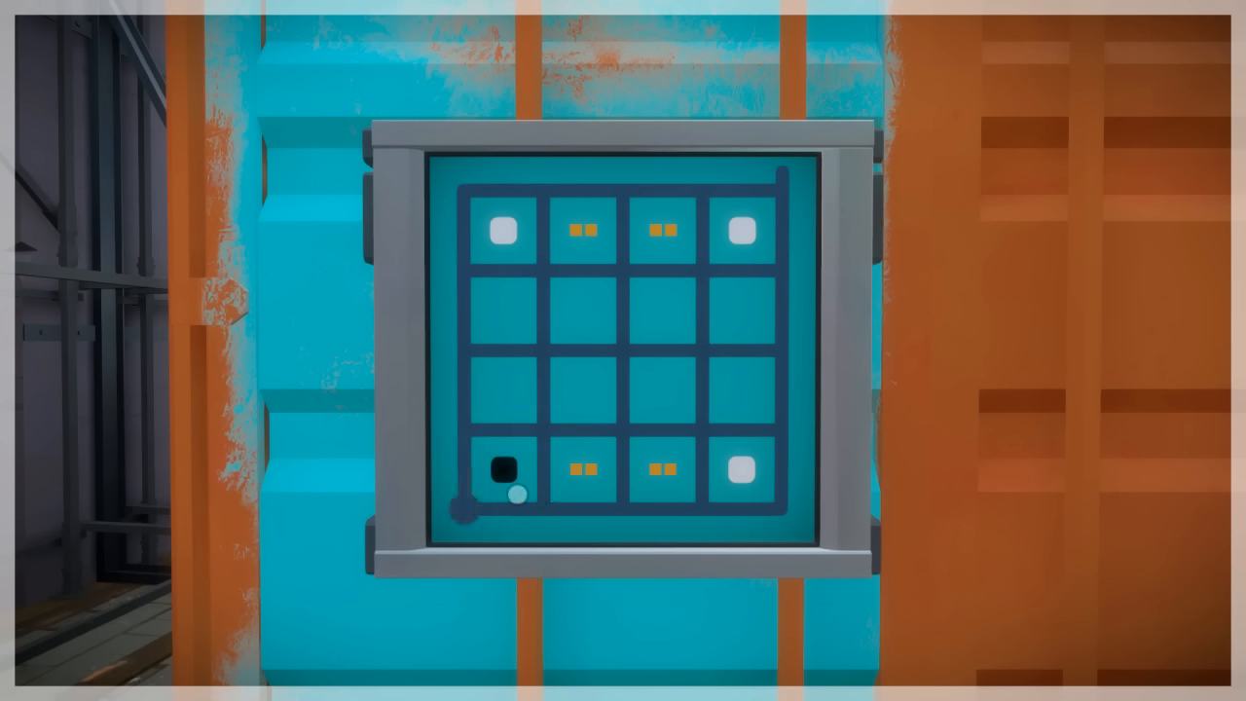
{"action": "left_click_drag", "start_coordinate": [509, 496], "coordinate": [549, 350]}
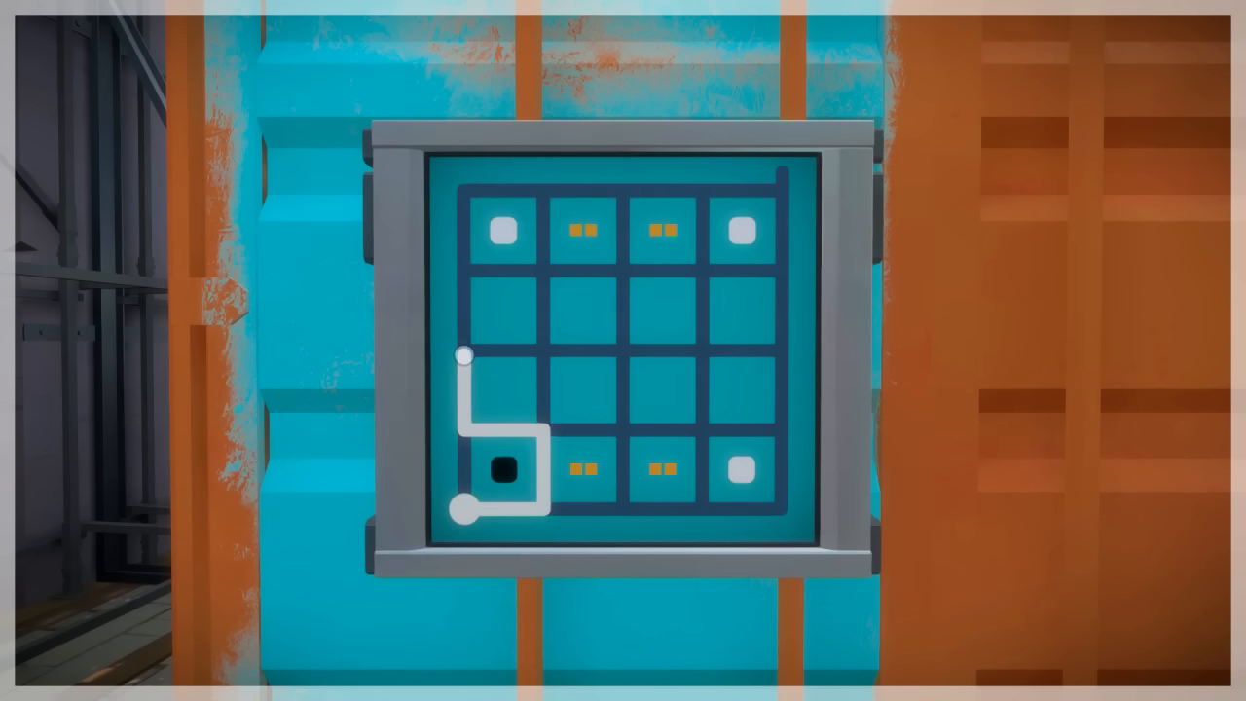
{"action": "left_click_drag", "start_coordinate": [464, 354], "coordinate": [685, 428]}
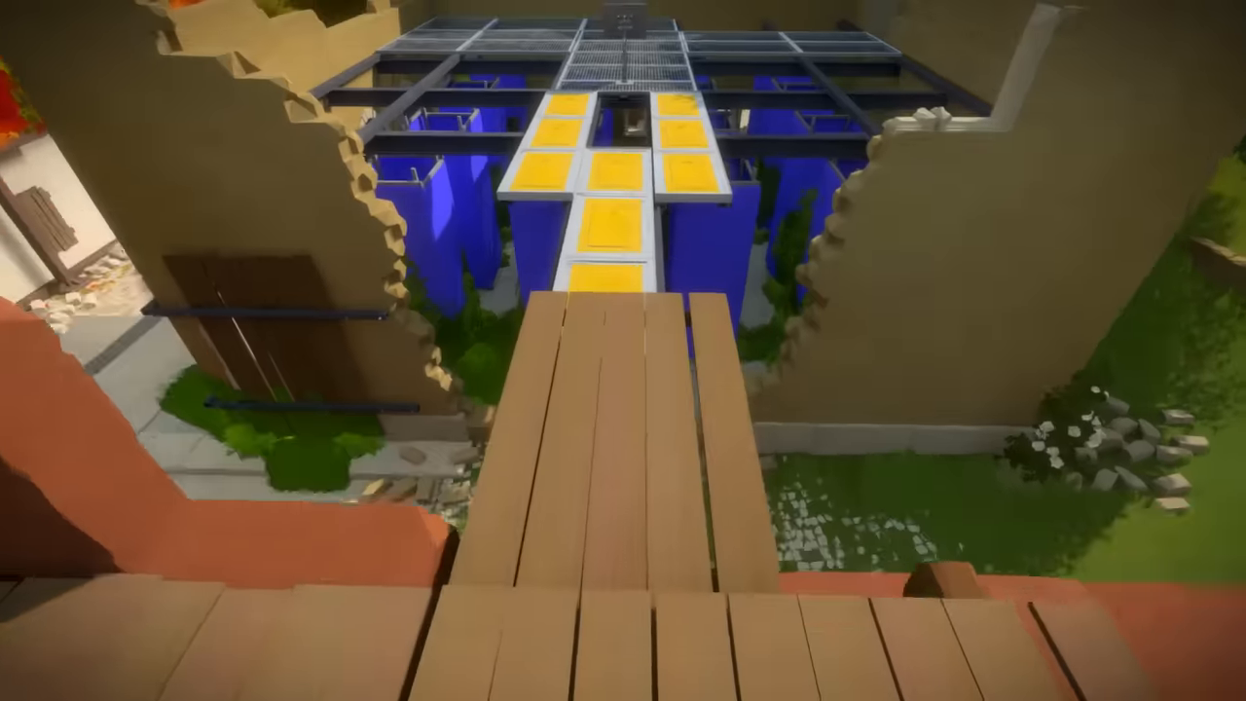
{"action": "mouse_move", "coordinate": [622, 350]}
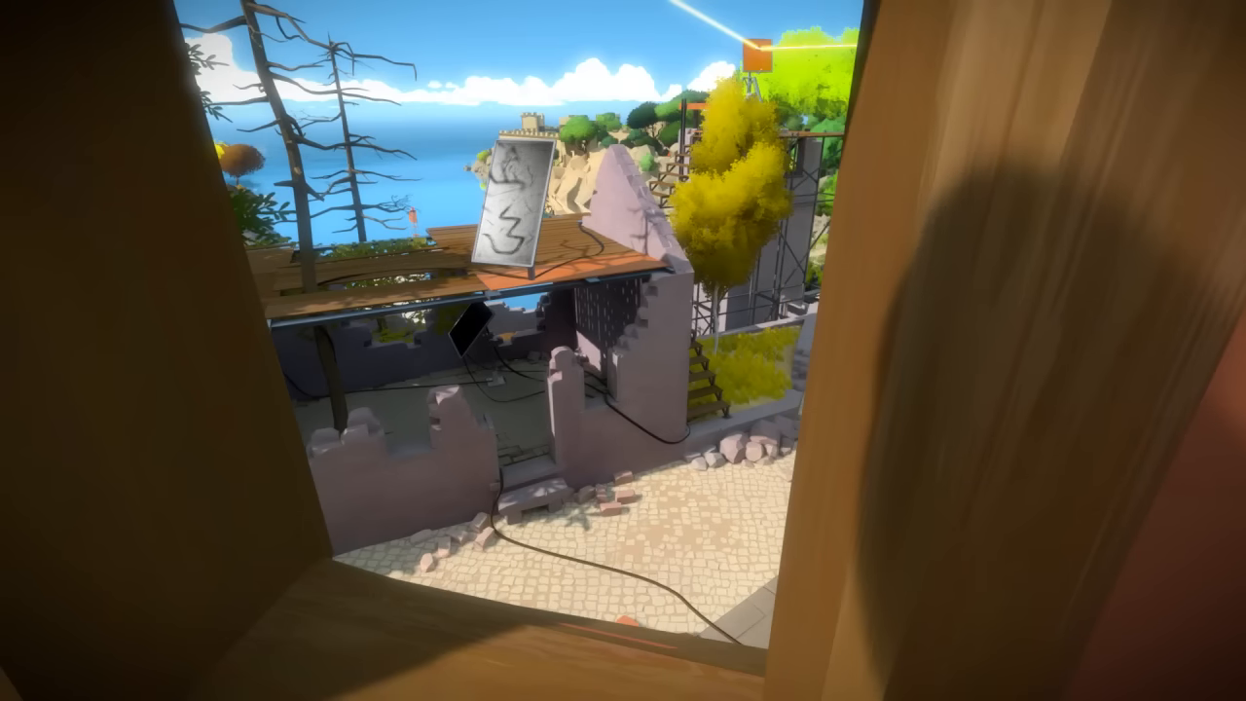
{"action": "mouse_move", "coordinate": [623, 350]}
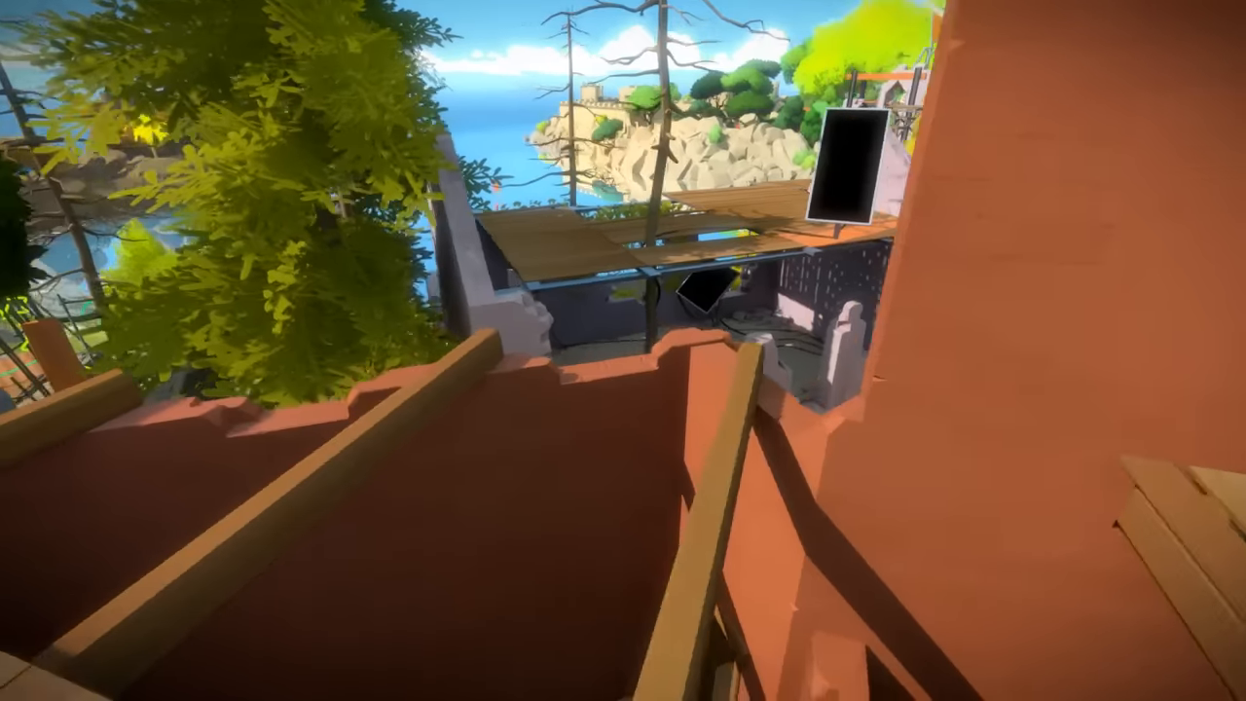
{"action": "mouse_move", "coordinate": [622, 350]}
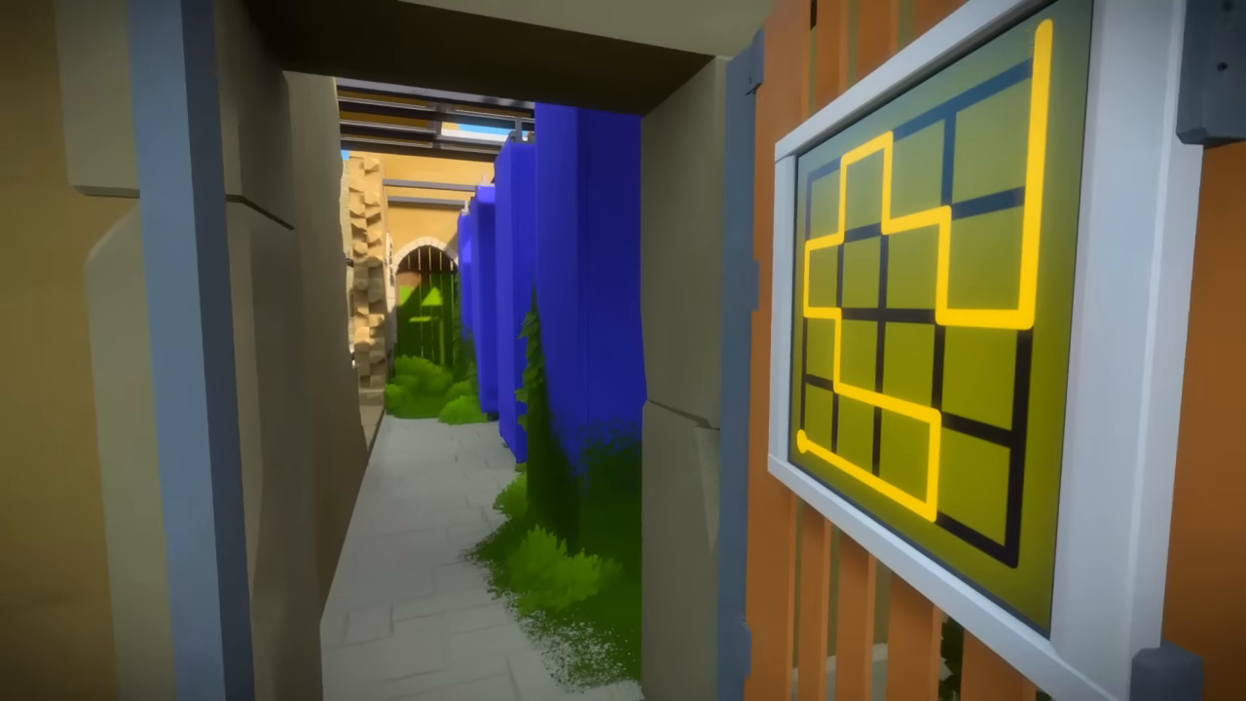
{"action": "mouse_move", "coordinate": [623, 351]}
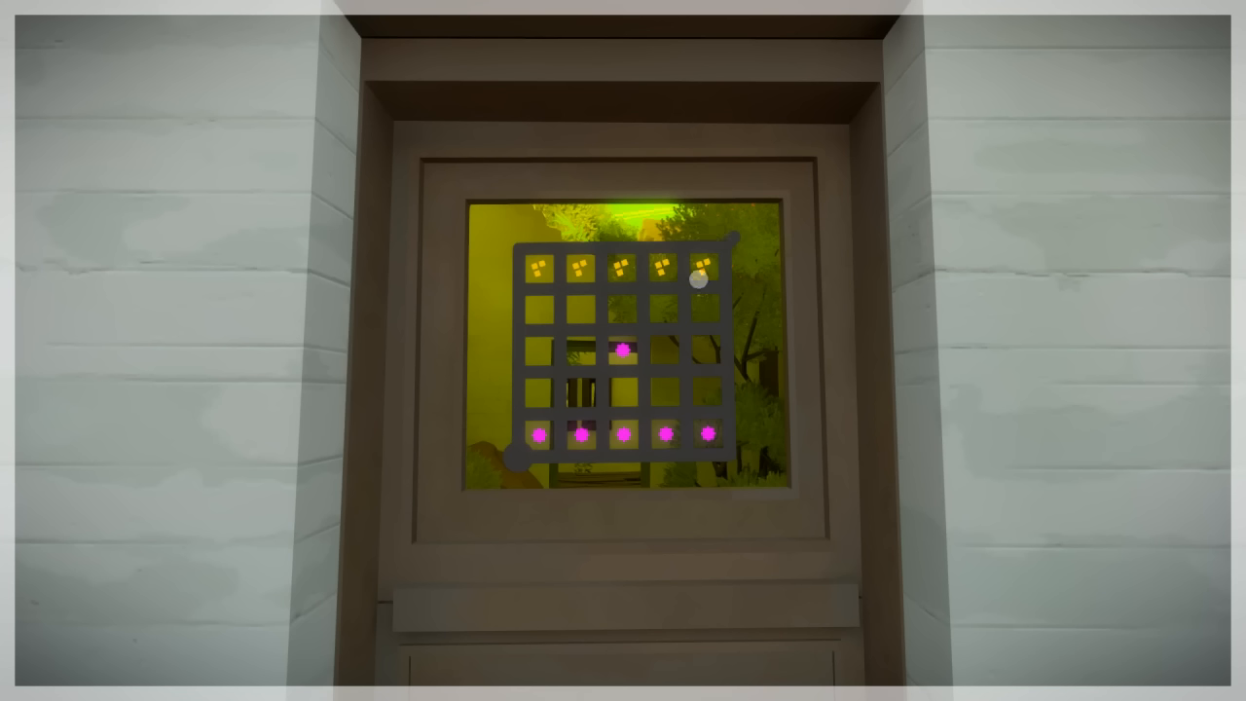
{"action": "left_click_drag", "start_coordinate": [697, 281], "coordinate": [513, 460]}
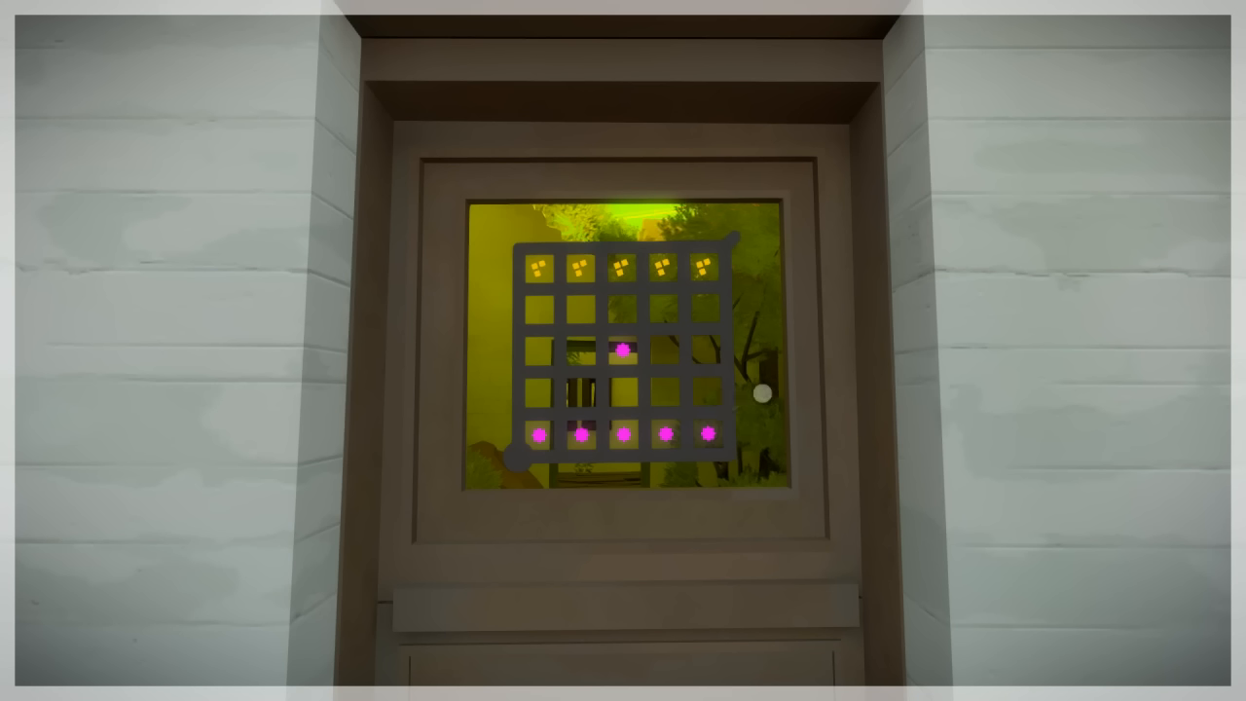
Route a line from the bottom-left start across the middle toward the right exit, then engage the colored-dot door panel
{"action": "left_click_drag", "start_coordinate": [759, 392], "coordinate": [735, 275]}
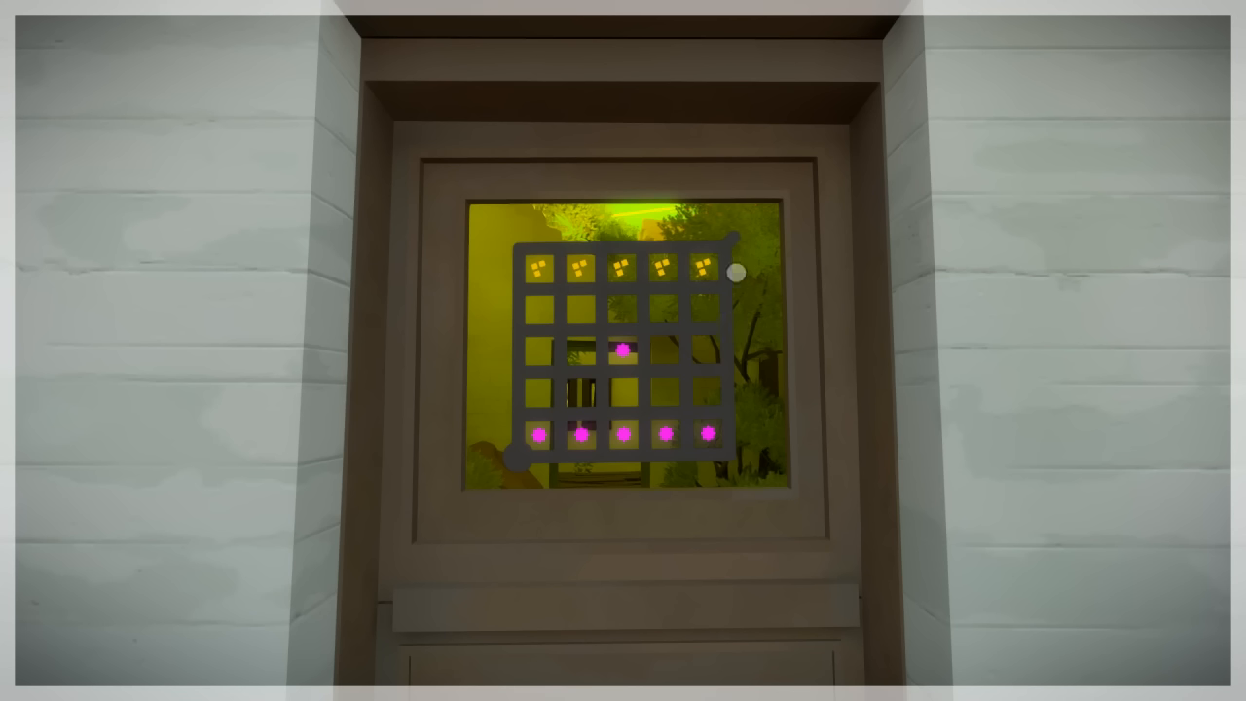
{"action": "left_click_drag", "start_coordinate": [737, 272], "coordinate": [548, 276]}
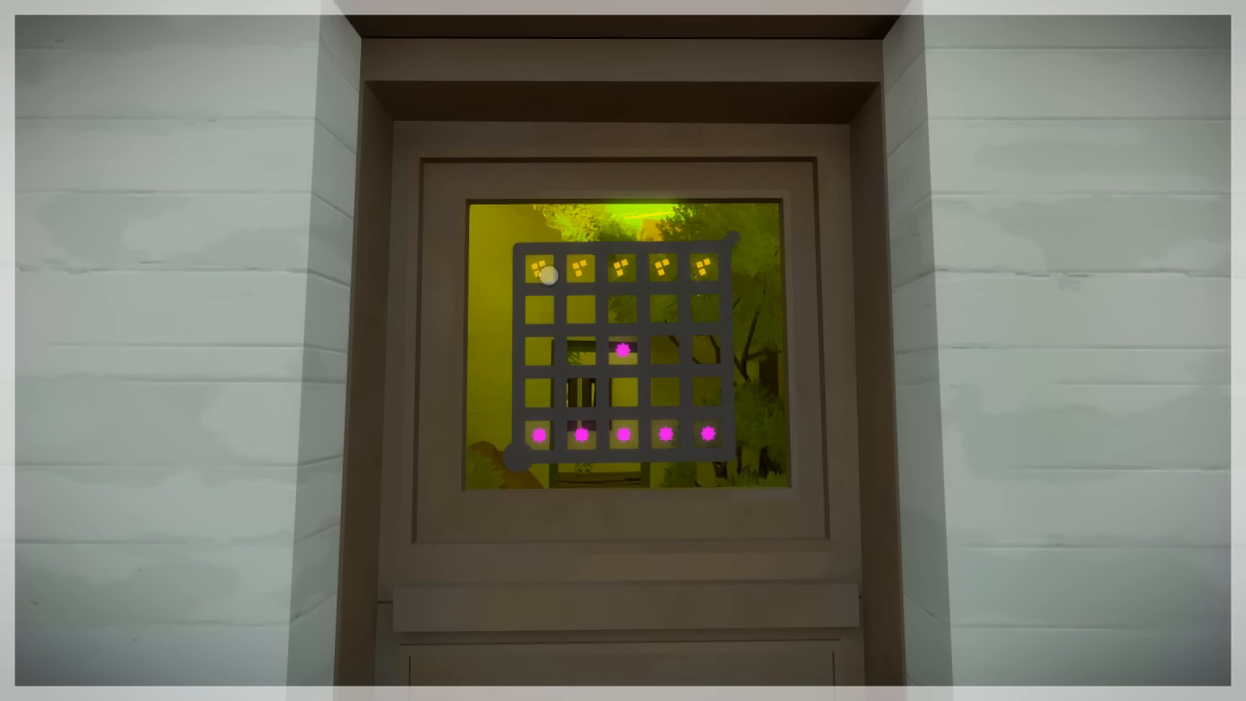
{"action": "left_click_drag", "start_coordinate": [549, 272], "coordinate": [619, 360]}
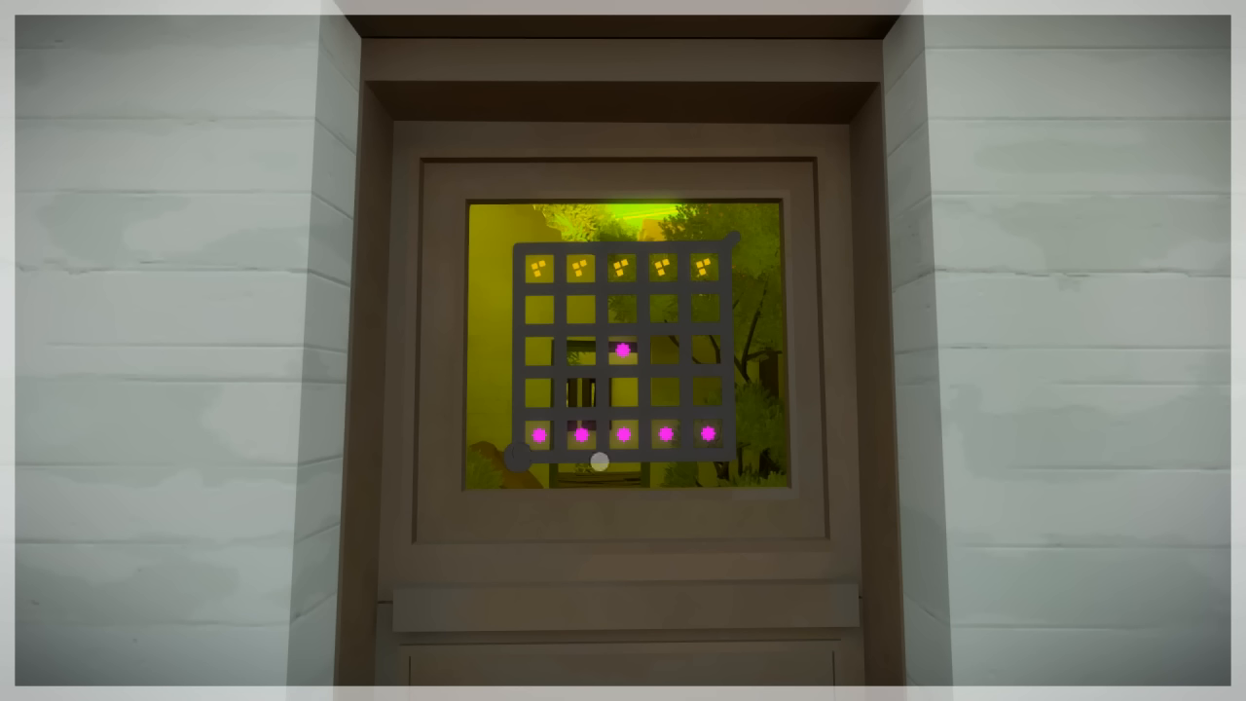
{"action": "left_click_drag", "start_coordinate": [599, 463], "coordinate": [514, 459]}
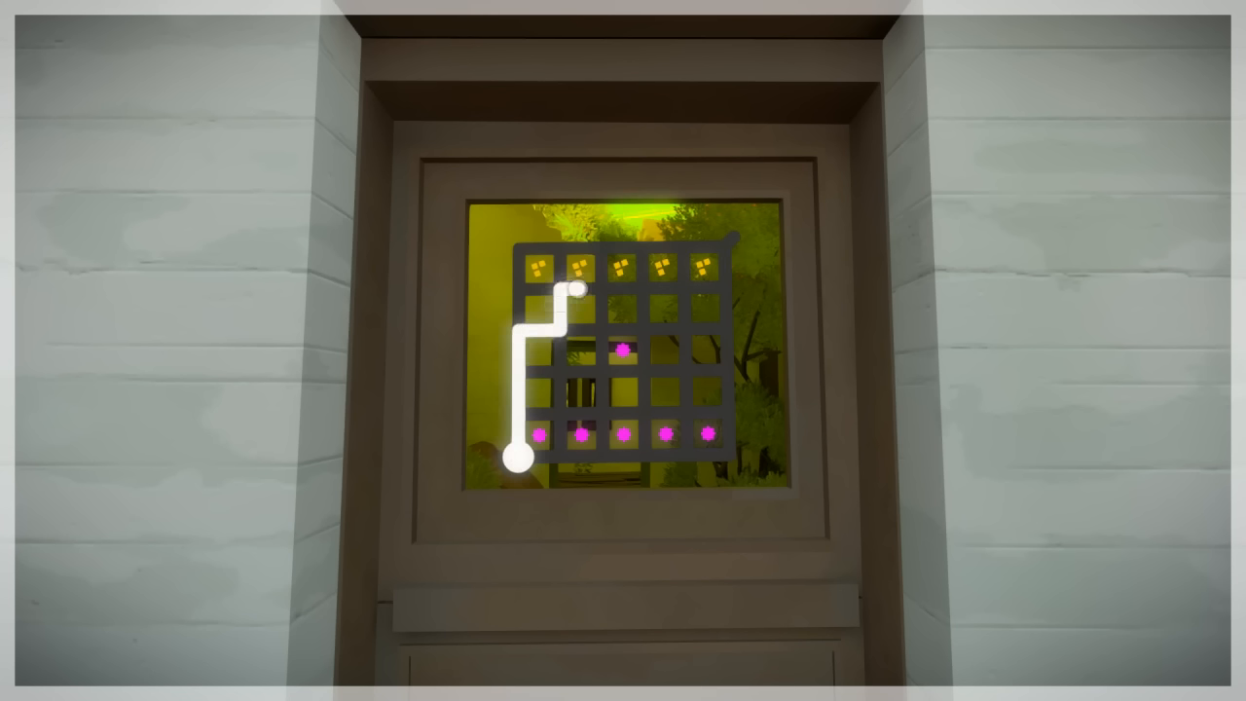
{"action": "left_click_drag", "start_coordinate": [573, 290], "coordinate": [612, 251]}
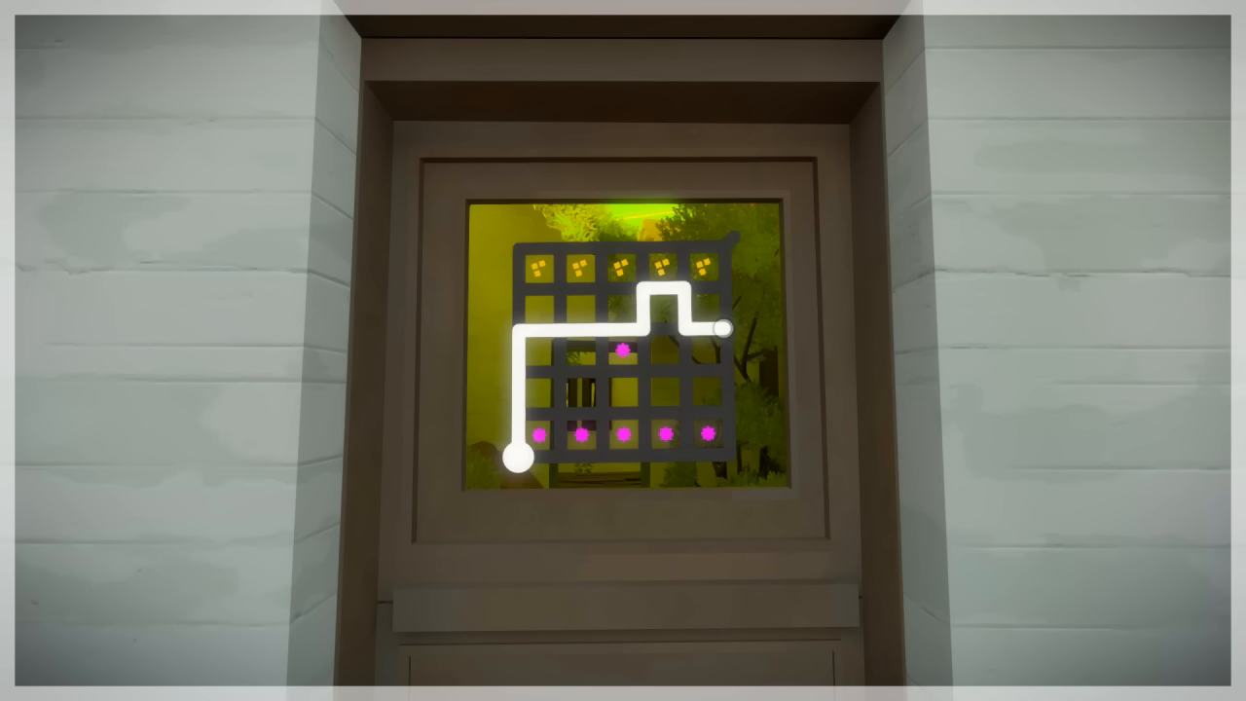
{"action": "left_click_drag", "start_coordinate": [724, 329], "coordinate": [691, 292]}
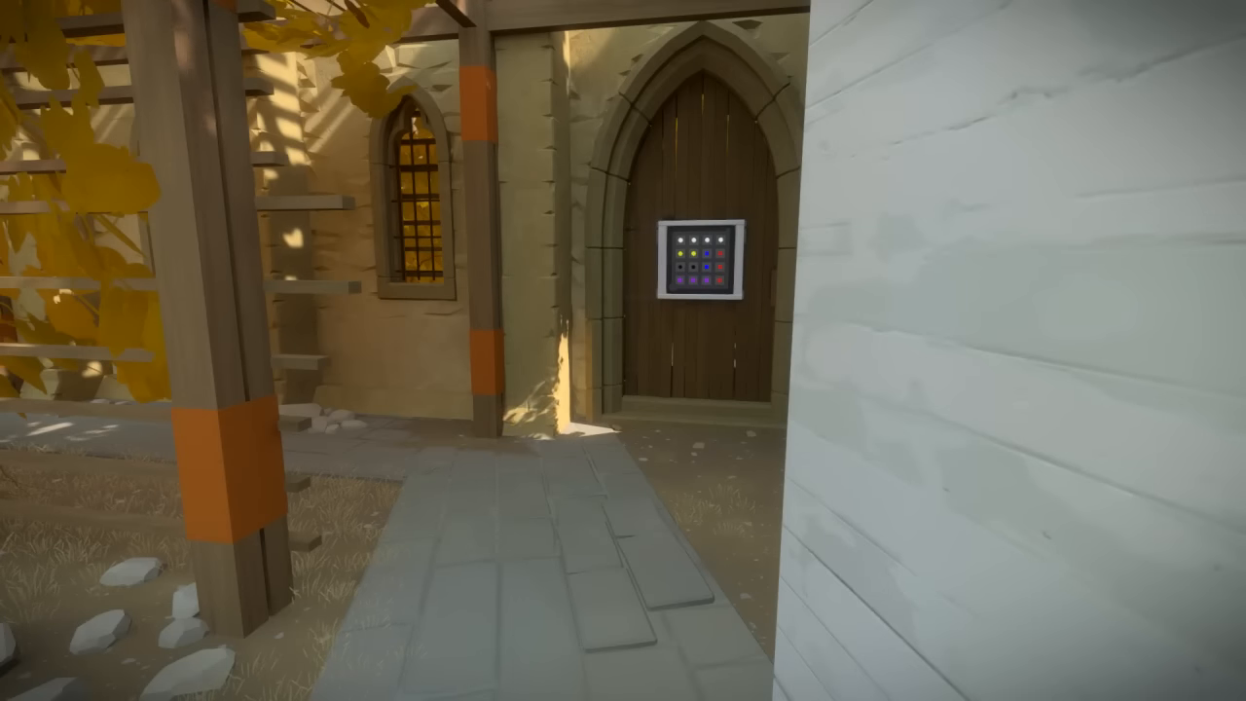
{"action": "left_click", "coordinate": [697, 257]}
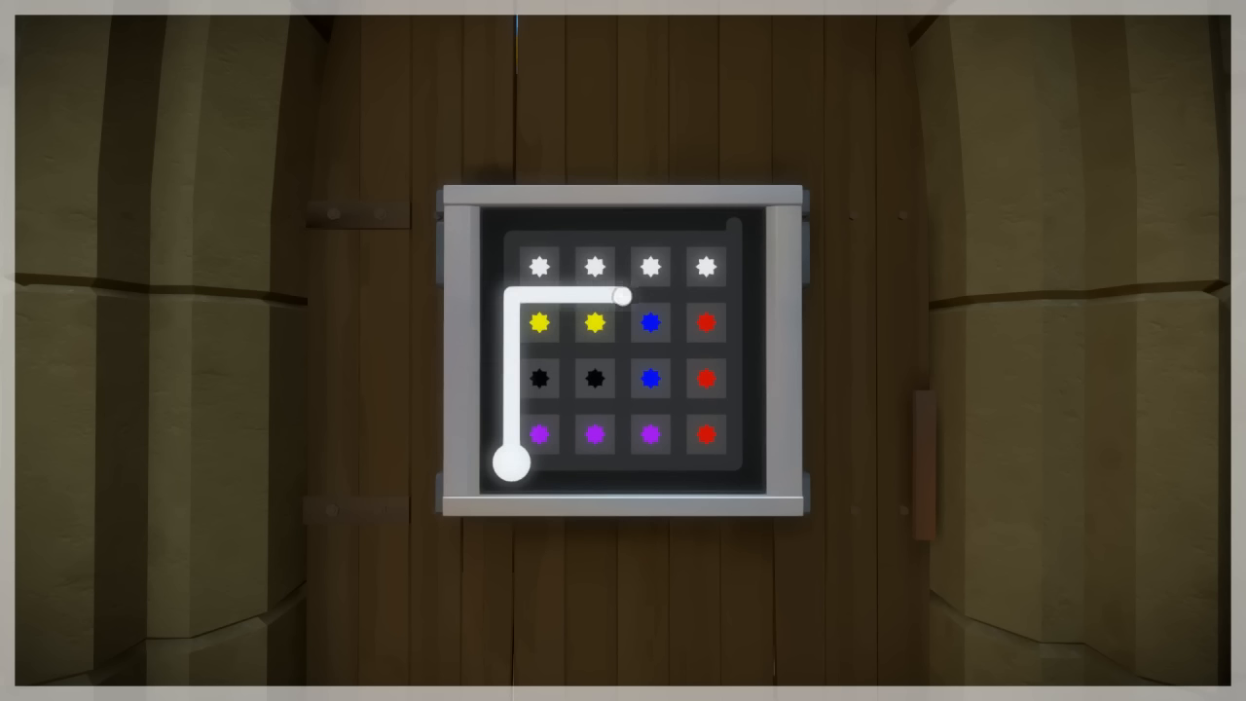
Draw several trial lines on the colored-dot door panel, up past the purple dots and along the bottom row
{"action": "left_click_drag", "start_coordinate": [619, 296], "coordinate": [619, 457]}
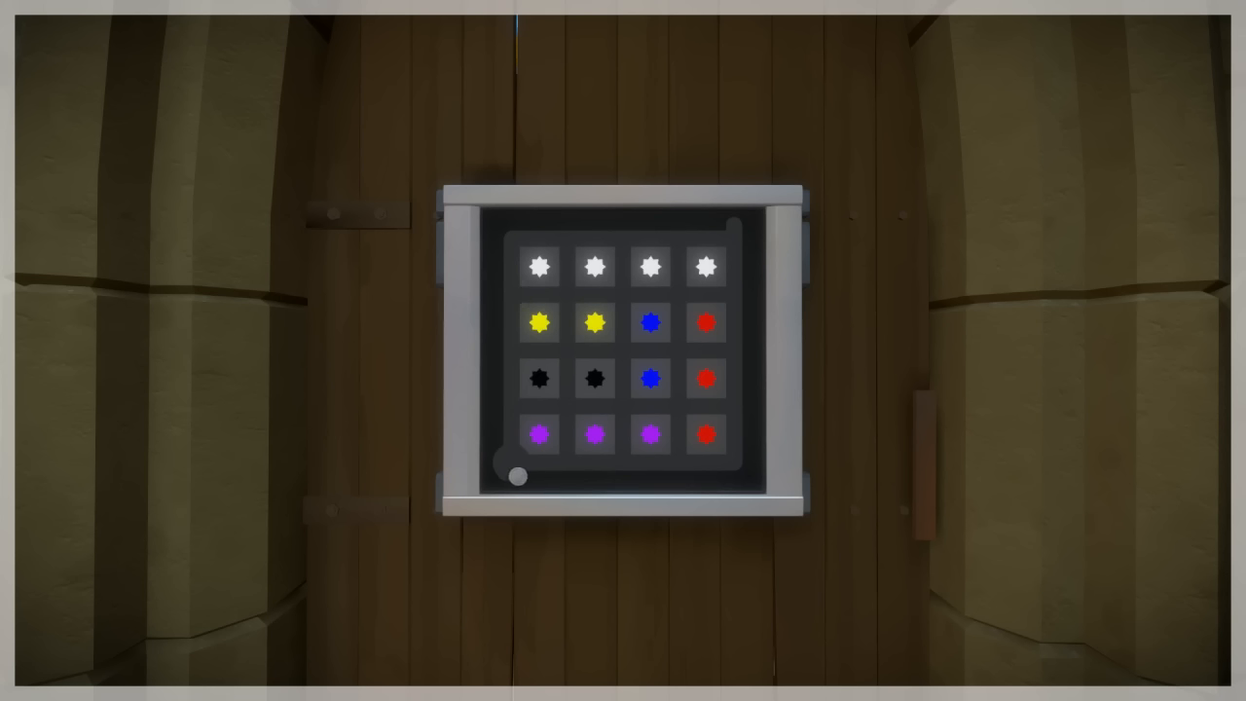
{"action": "left_click_drag", "start_coordinate": [514, 475], "coordinate": [623, 294]}
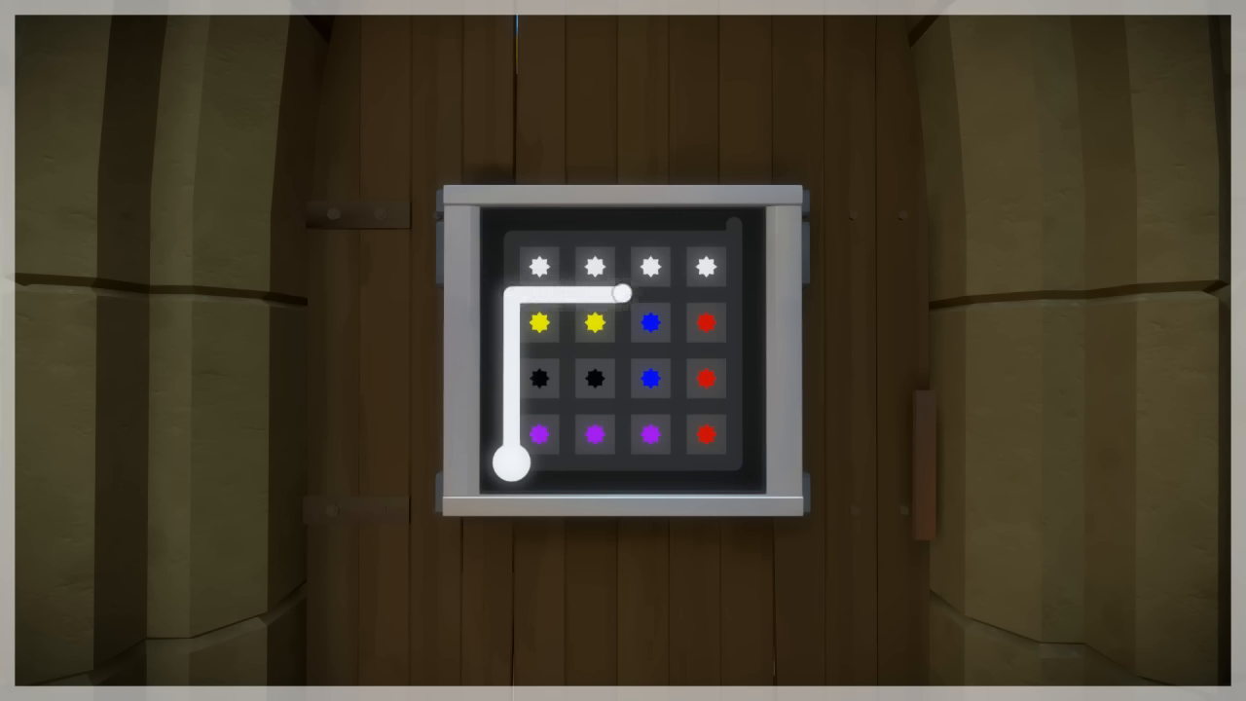
{"action": "left_click_drag", "start_coordinate": [621, 294], "coordinate": [732, 226]}
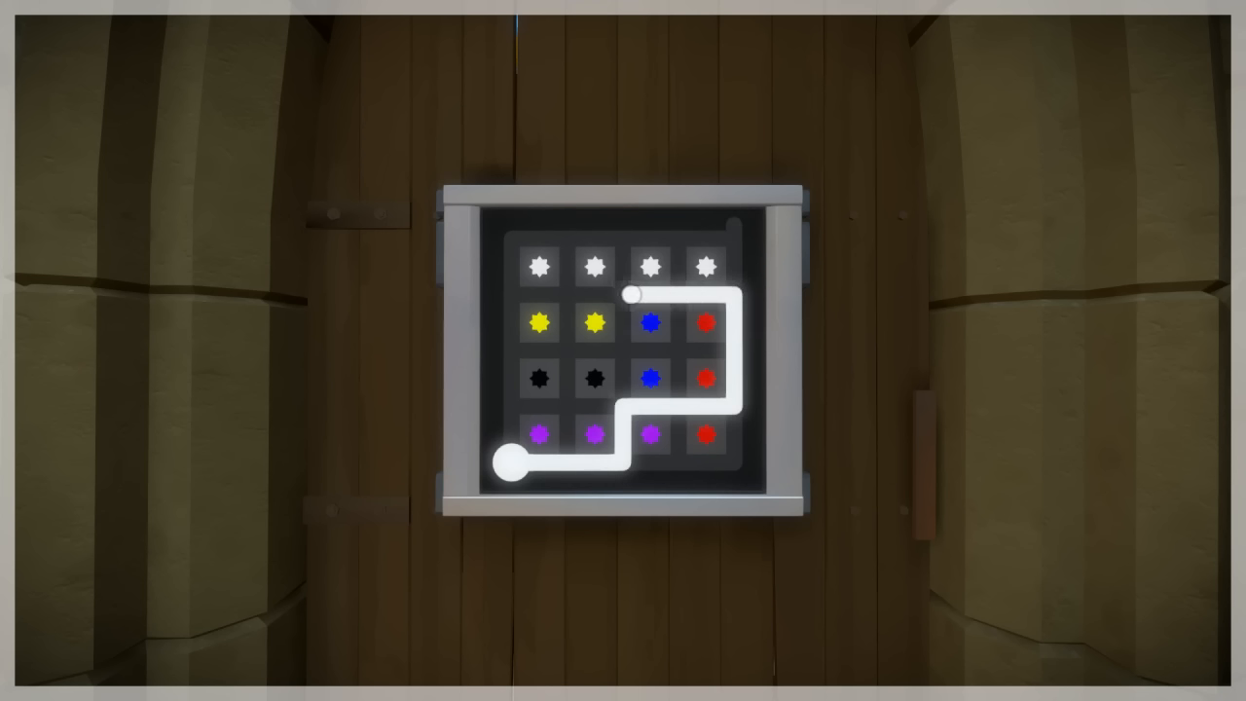
{"action": "left_click_drag", "start_coordinate": [633, 294], "coordinate": [619, 390]}
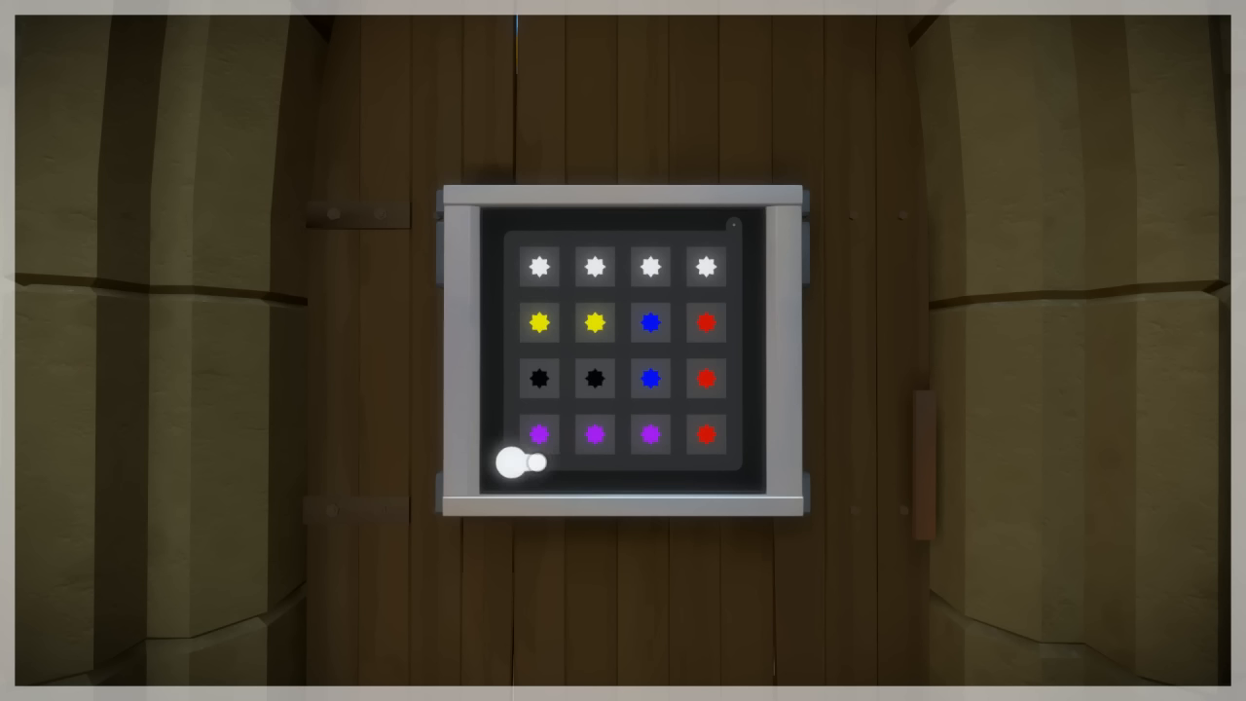
{"action": "left_click_drag", "start_coordinate": [510, 463], "coordinate": [646, 237]}
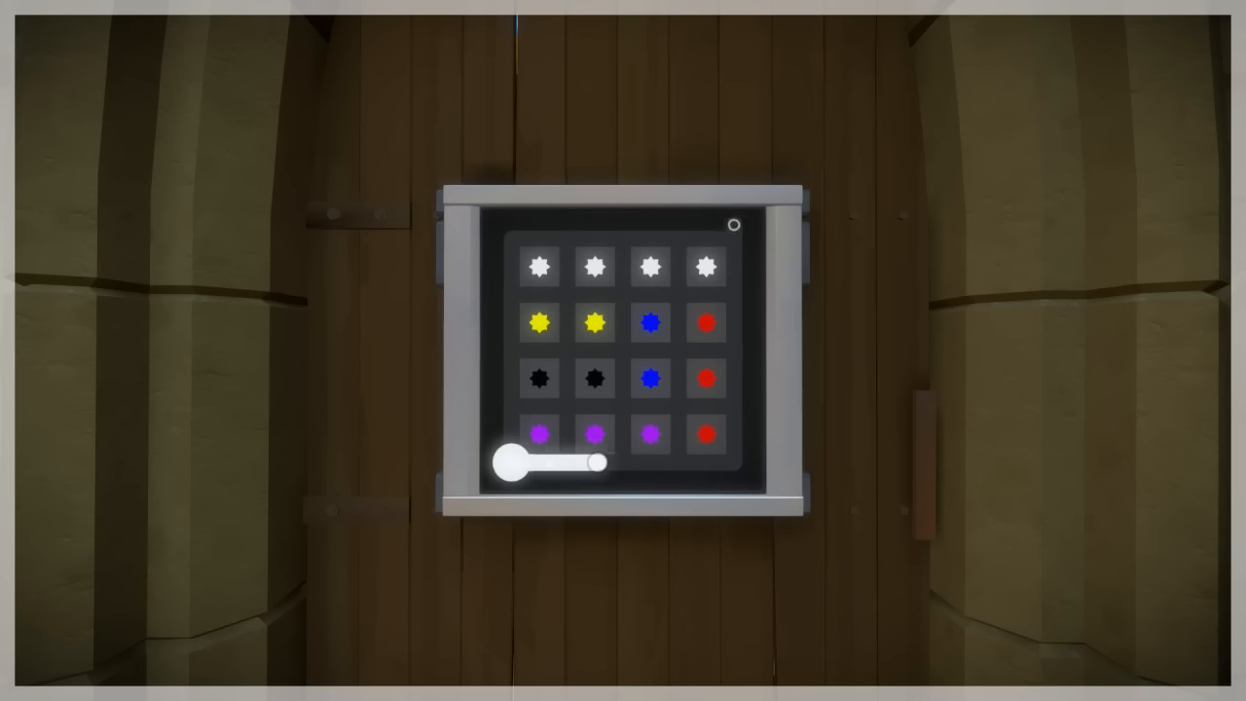
{"action": "left_click_drag", "start_coordinate": [594, 463], "coordinate": [682, 294]}
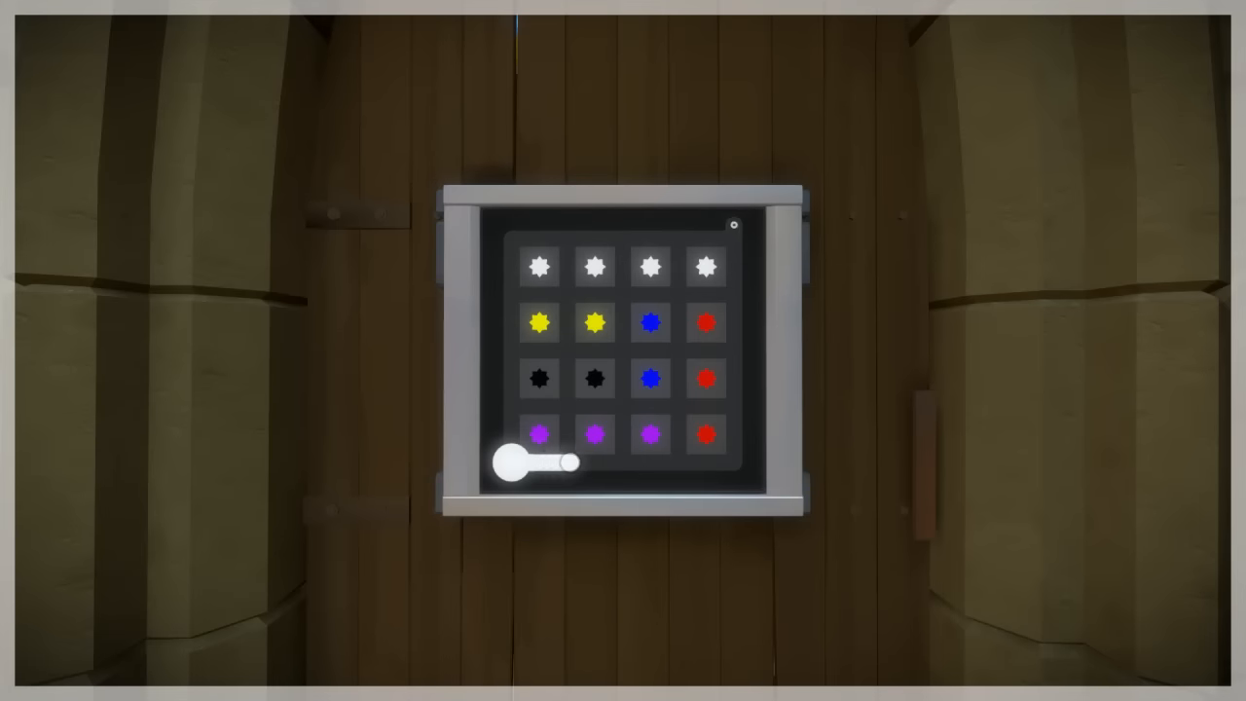
Draw a winding S-shaped line from the start circle up through the middle columns between the dots
{"action": "left_click_drag", "start_coordinate": [510, 465], "coordinate": [593, 350]}
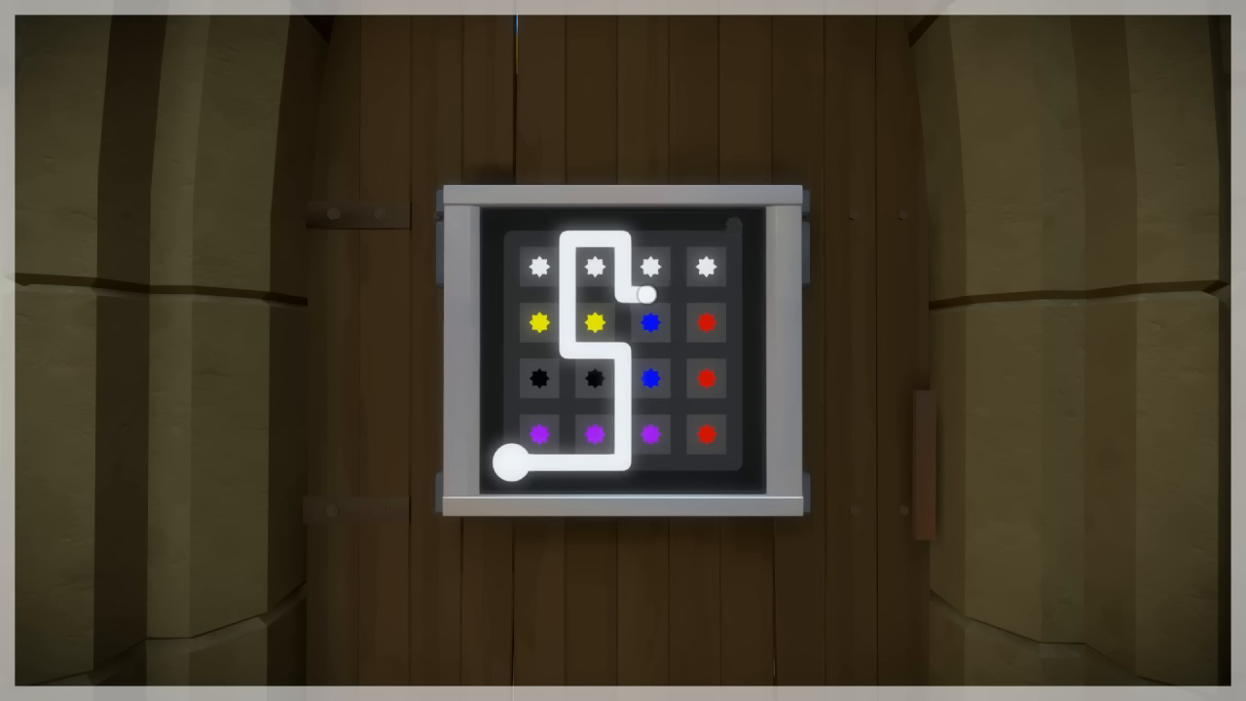
{"action": "left_click_drag", "start_coordinate": [646, 295], "coordinate": [730, 354]}
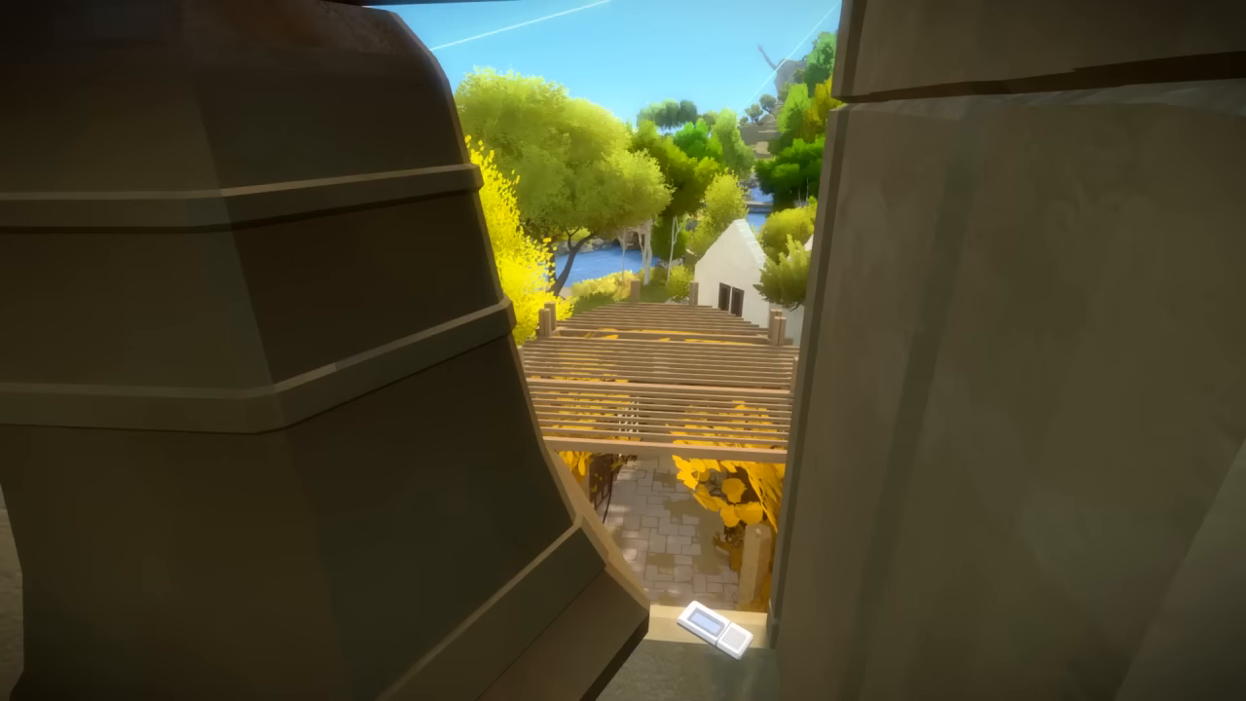
{"action": "mouse_move", "coordinate": [623, 350]}
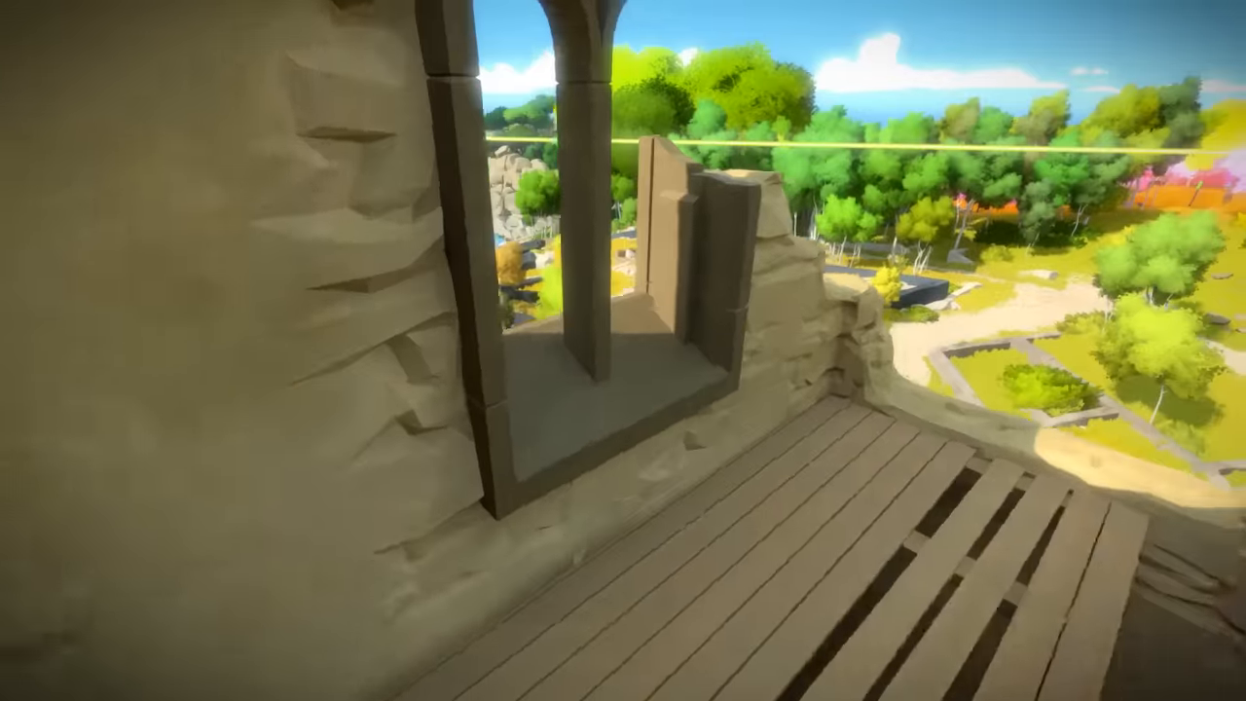